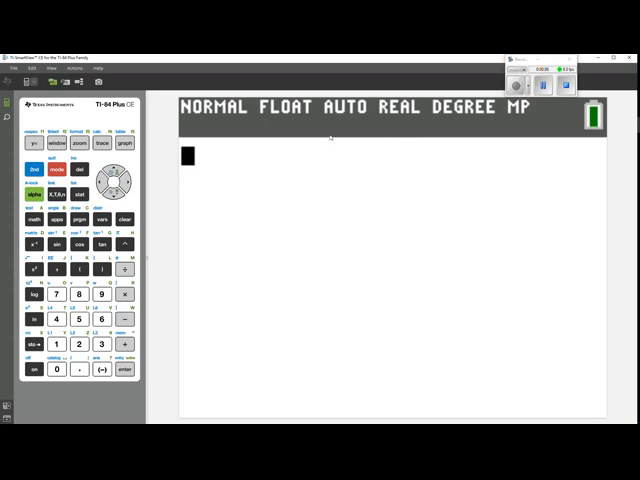
Step: View the asbestos data lists L1 and L2 in the STAT list editor
left_click(108, 192)
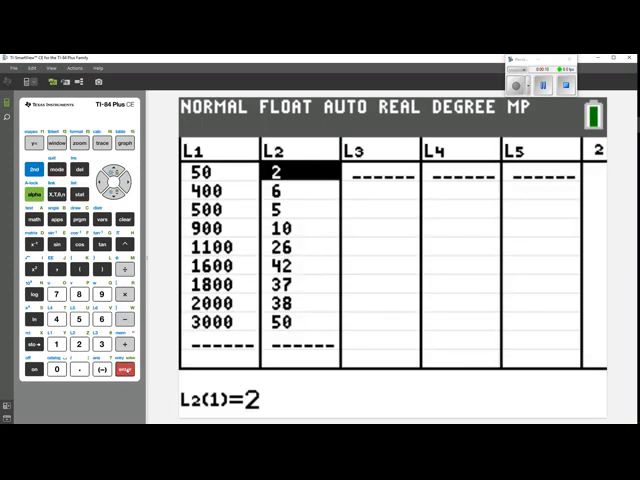
mouse_move(212, 372)
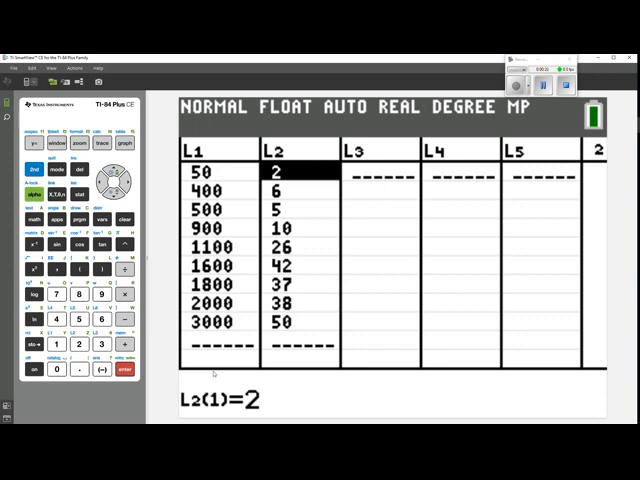
mouse_move(216, 370)
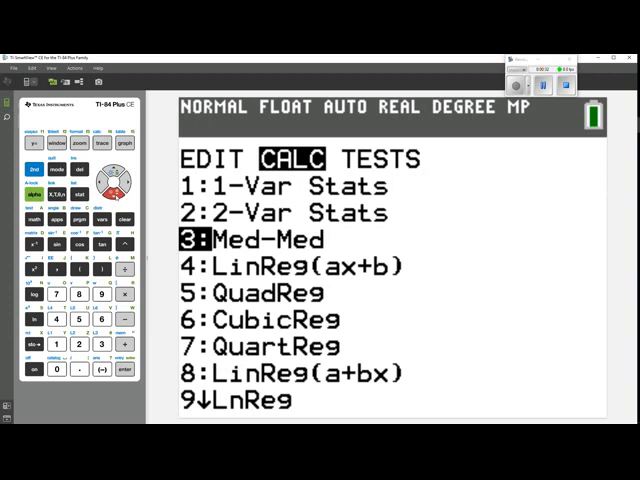
Step: Run LinReg(ax+b) with Xlist L1, Ylist L2 and store the equation in Y1
key("down")
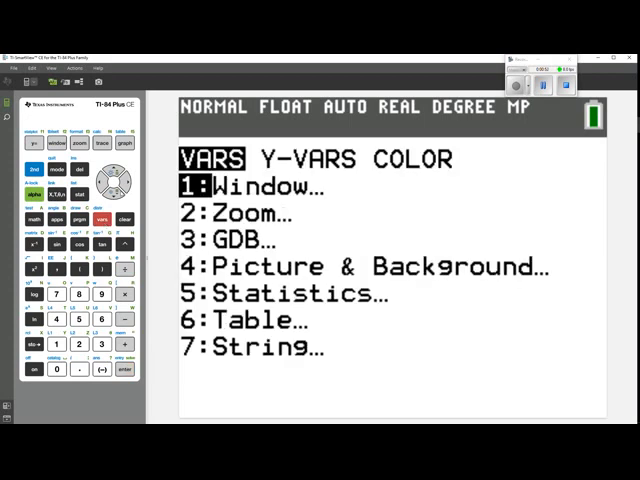
key("right")
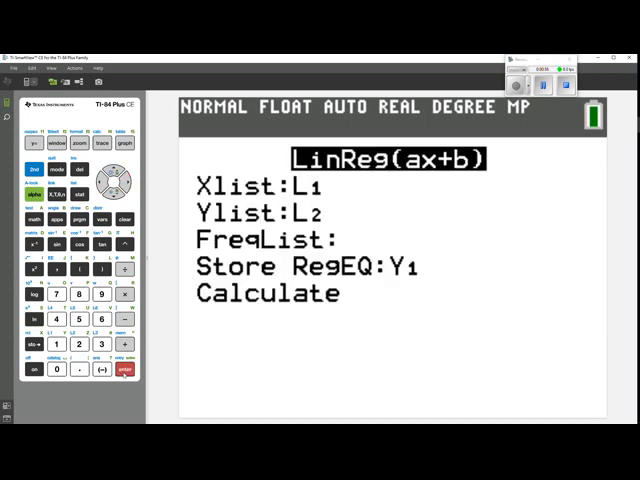
left_click(124, 372)
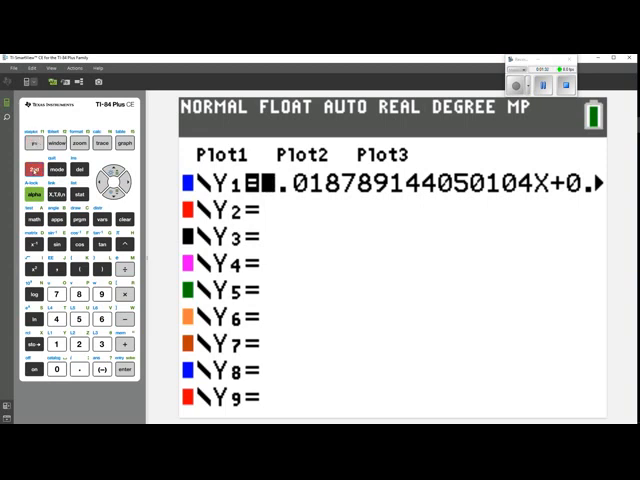
Step: Switch Plot1 on as a scatter plot of L1 (X) against L2 (Y)
left_click(32, 132)
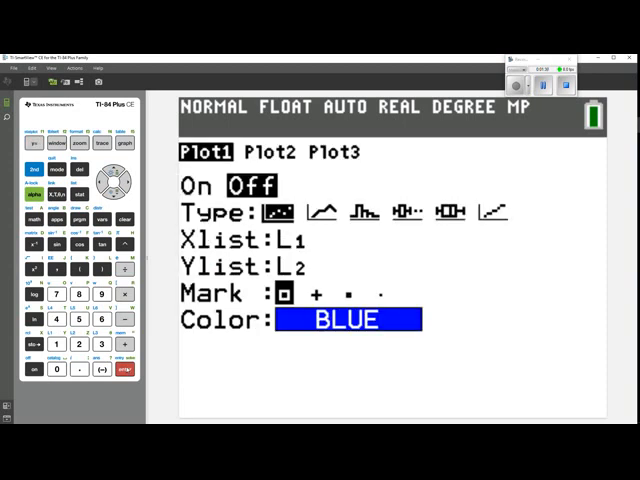
key("left")
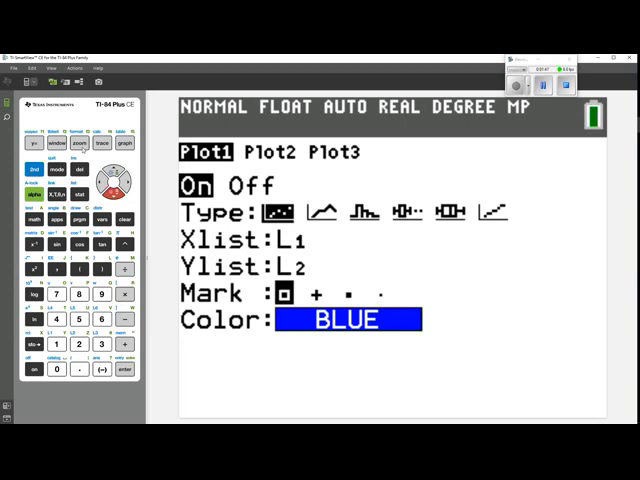
Step: Graph the scatter plot, then evaluate Y1 at X=0 in the table
left_click(96, 144)
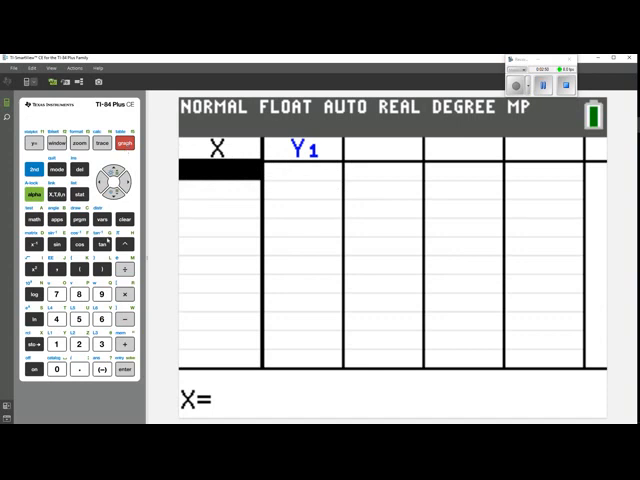
left_click(56, 368)
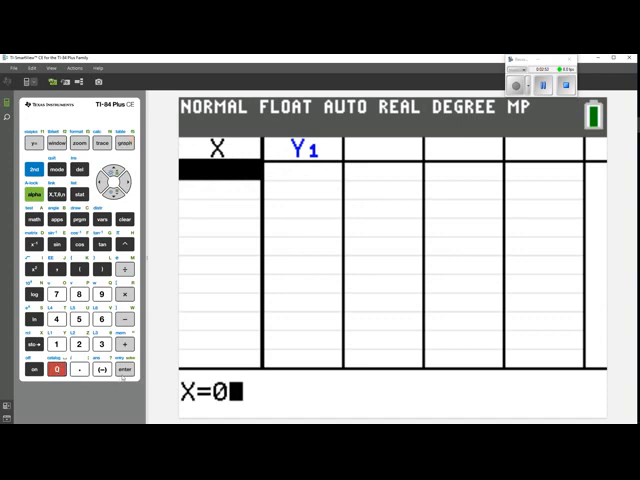